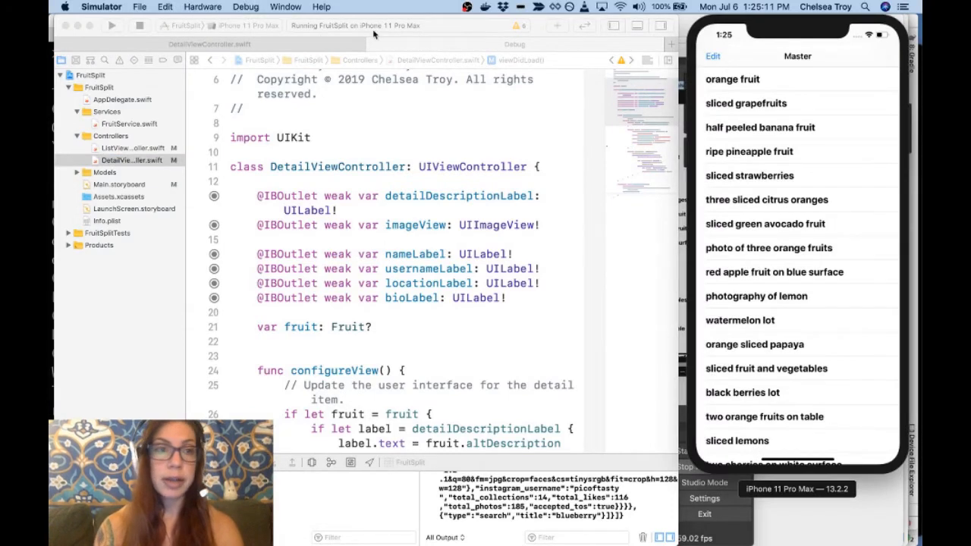
Relaunch FruitSplit and visit the orange detail screen, returning to the fruit list
{"action": "left_click", "coordinate": [112, 25]}
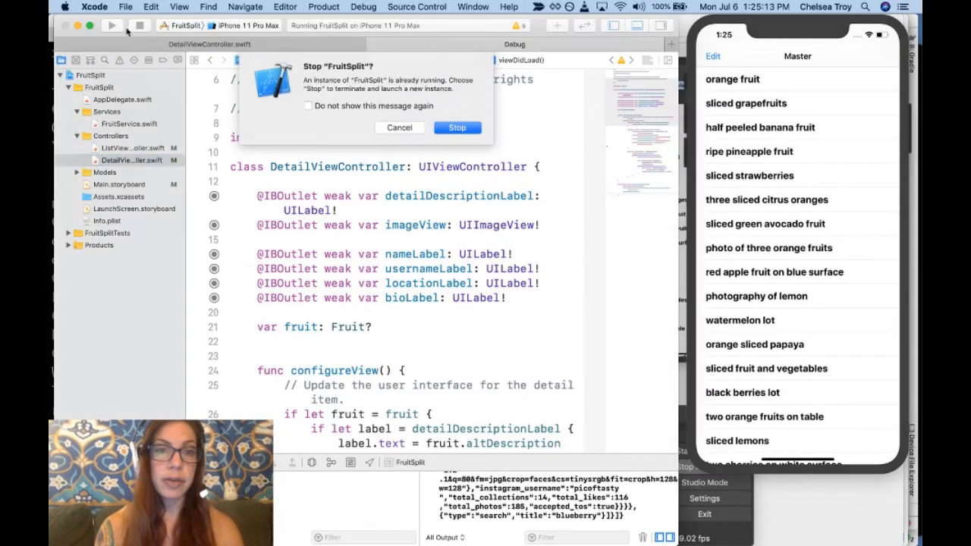
{"action": "left_click", "coordinate": [457, 127]}
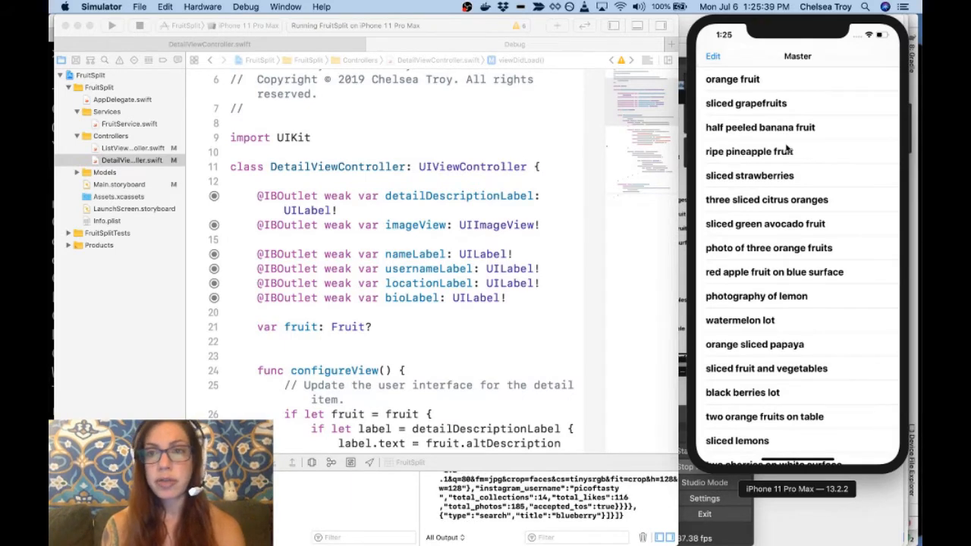
{"action": "left_click", "coordinate": [731, 79]}
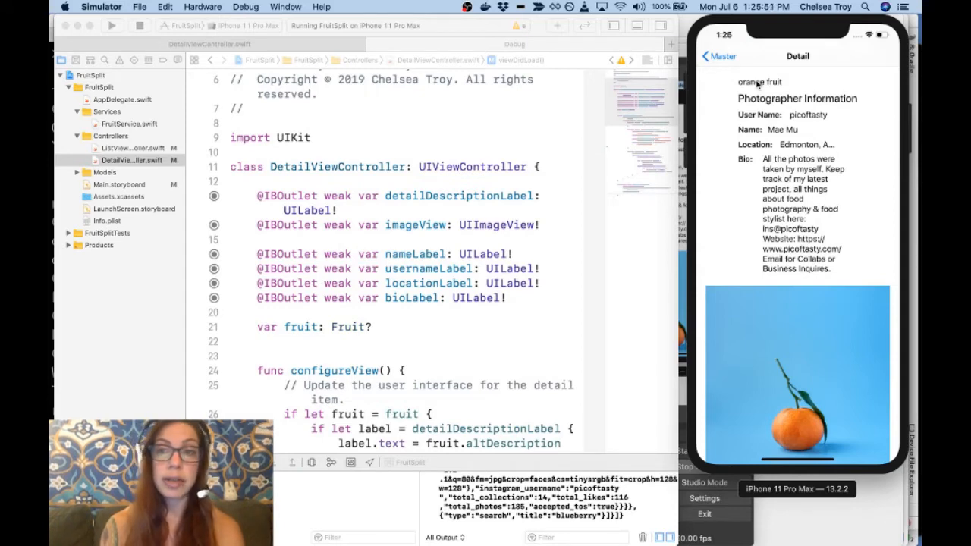
{"action": "left_click", "coordinate": [715, 56]}
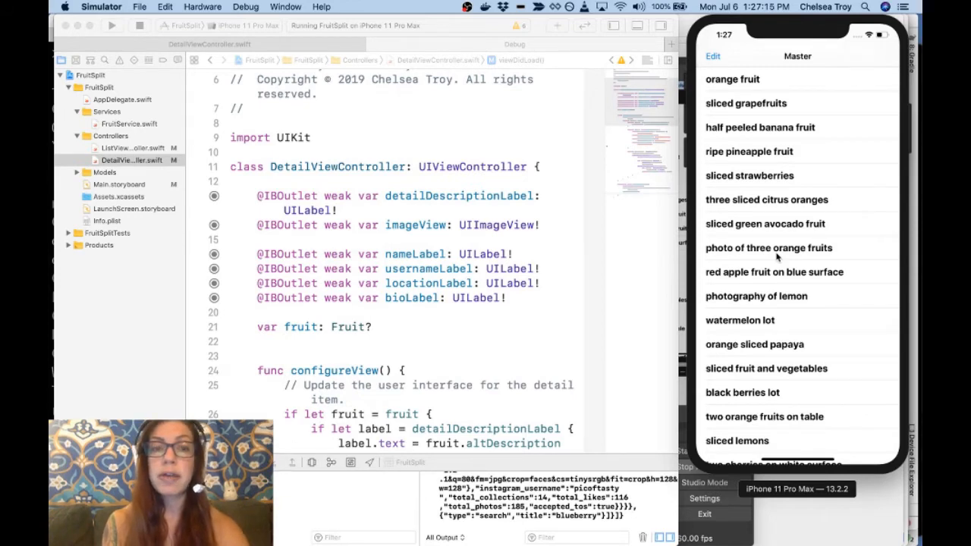
{"action": "mouse_move", "coordinate": [661, 368]}
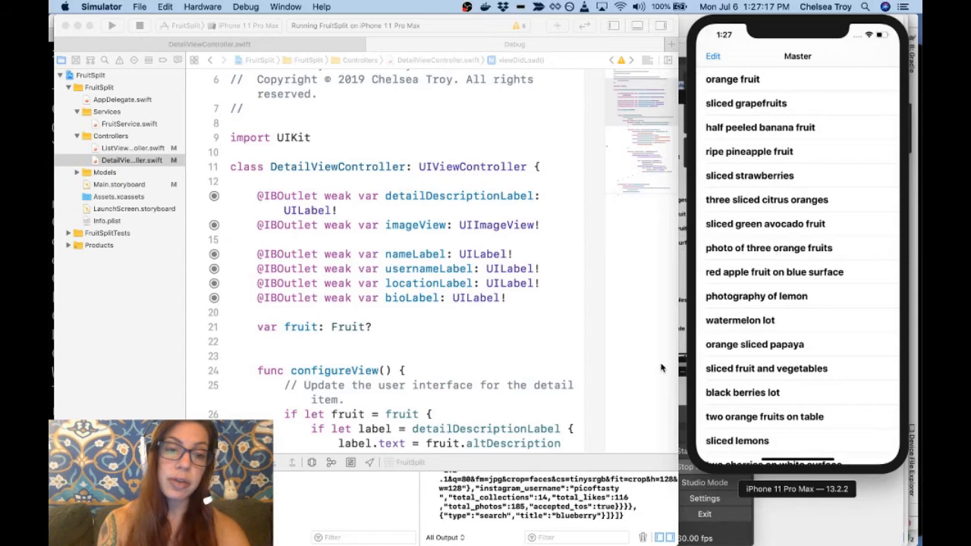
Add a breakpoint at line 56 inside viewDidLoad of DetailViewController.swift
{"action": "scroll", "scroll_direction": "down", "scroll_amount": 3}
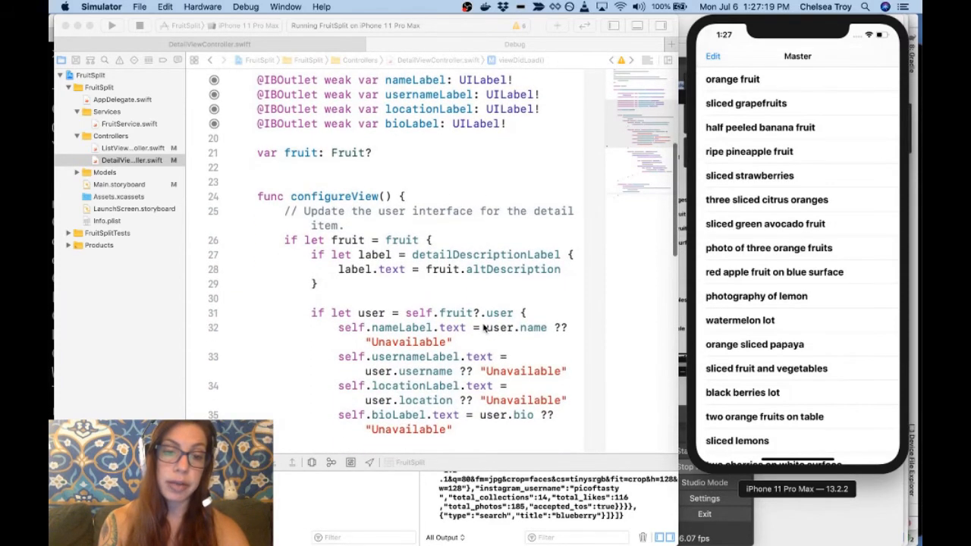
{"action": "scroll", "scroll_direction": "down", "scroll_amount": 3}
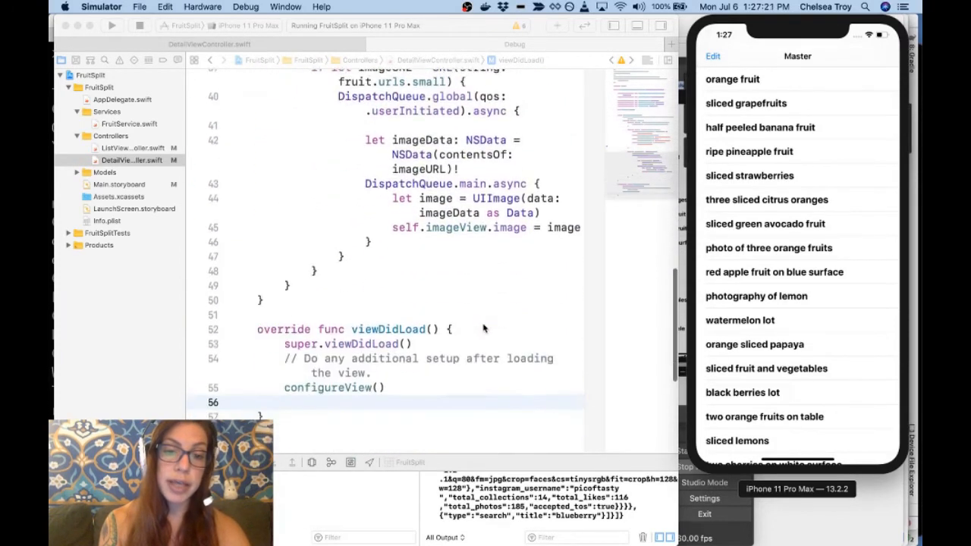
{"action": "scroll", "scroll_direction": "down", "scroll_amount": 3}
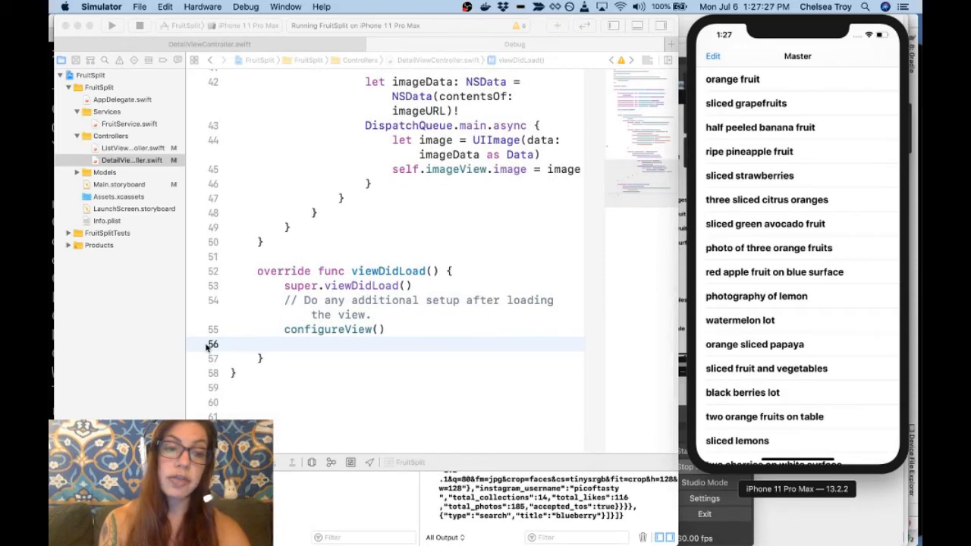
{"action": "left_click", "coordinate": [220, 344]}
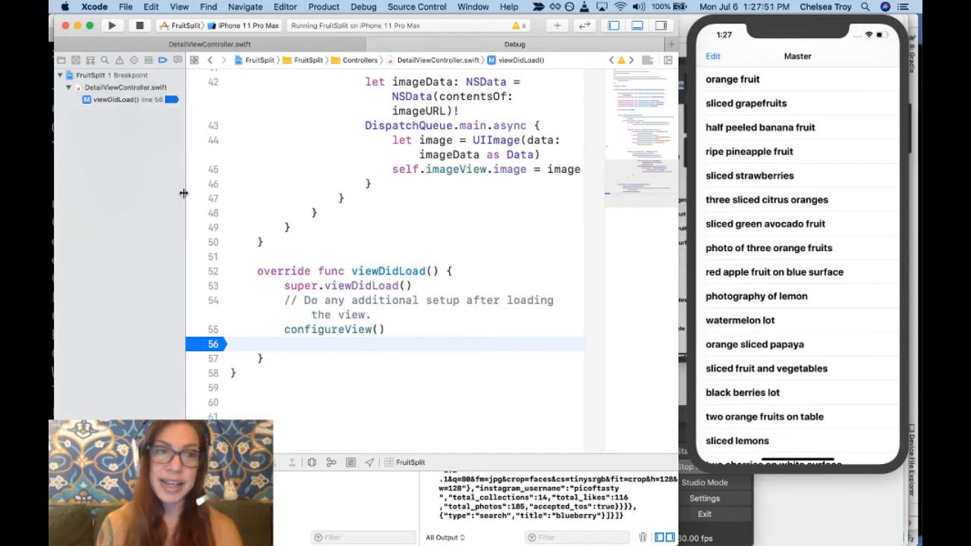
{"action": "mouse_move", "coordinate": [160, 151]}
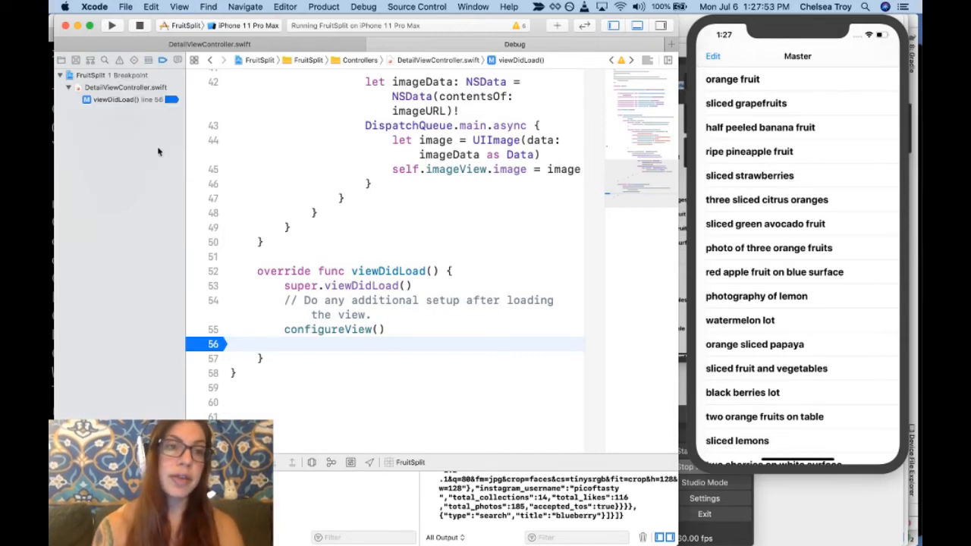
{"action": "mouse_move", "coordinate": [187, 111]}
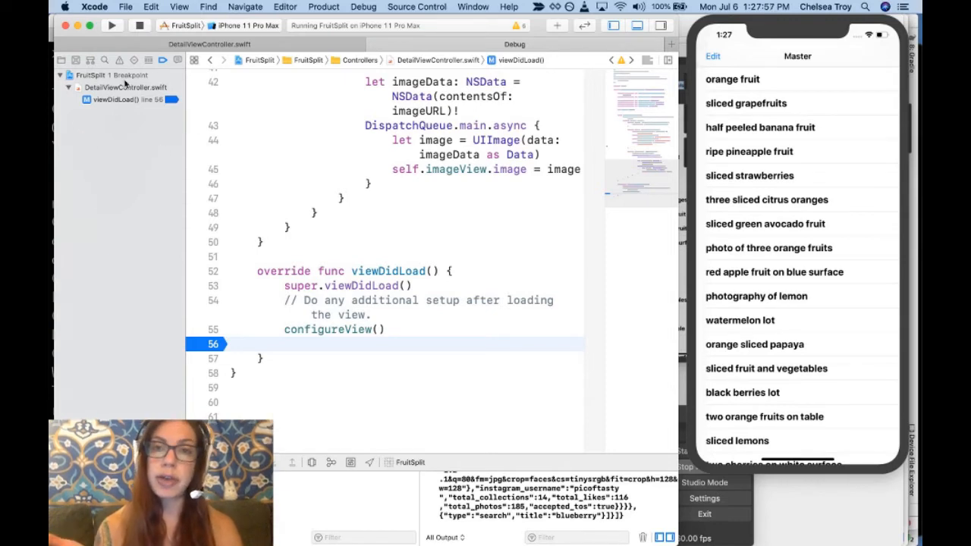
{"action": "left_click", "coordinate": [134, 60]}
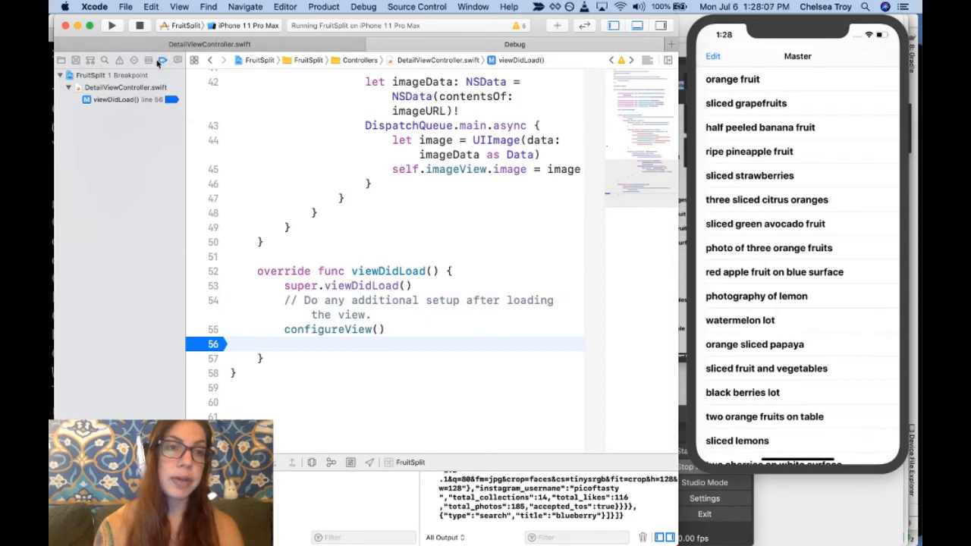
{"action": "mouse_move", "coordinate": [151, 59]}
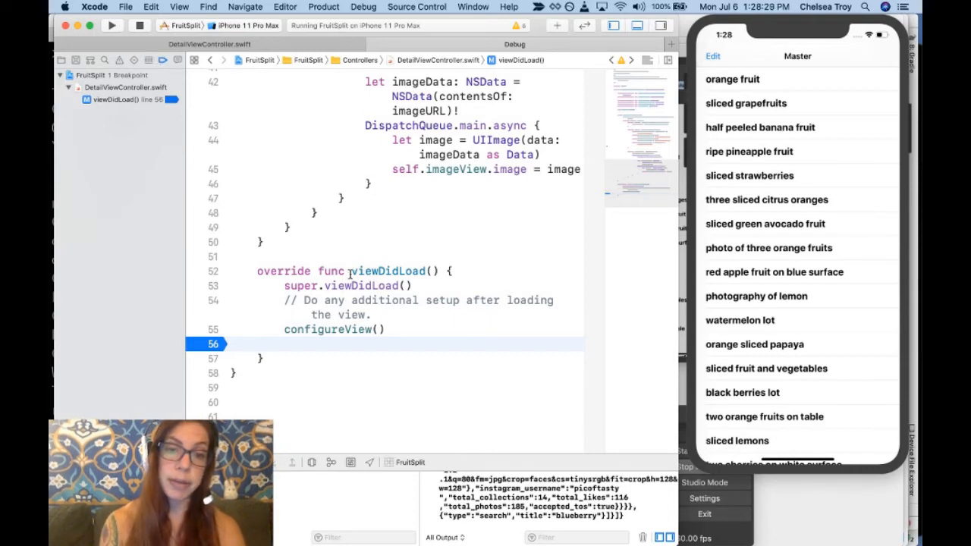
{"action": "double_click", "coordinate": [389, 271]}
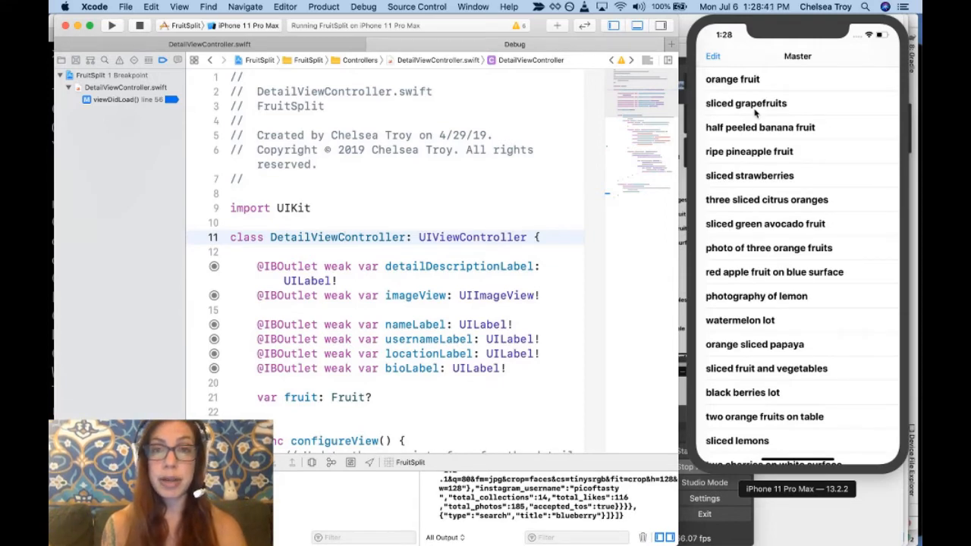
Select sliced grapefruits in the Simulator so execution halts at the line 56 breakpoint
{"action": "left_click", "coordinate": [746, 103]}
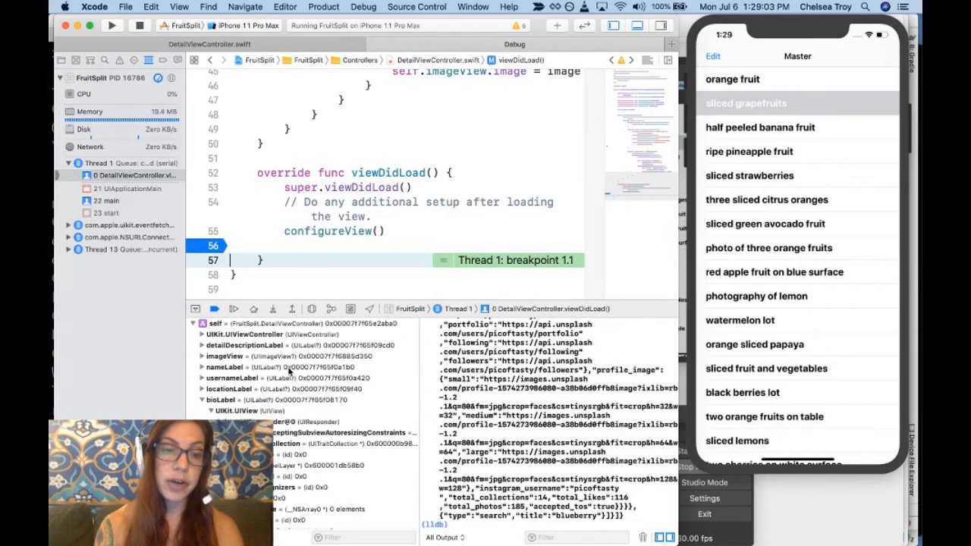
Collapse and re-expand self in the Variables view to reveal its outlet properties
{"action": "left_click", "coordinate": [193, 324]}
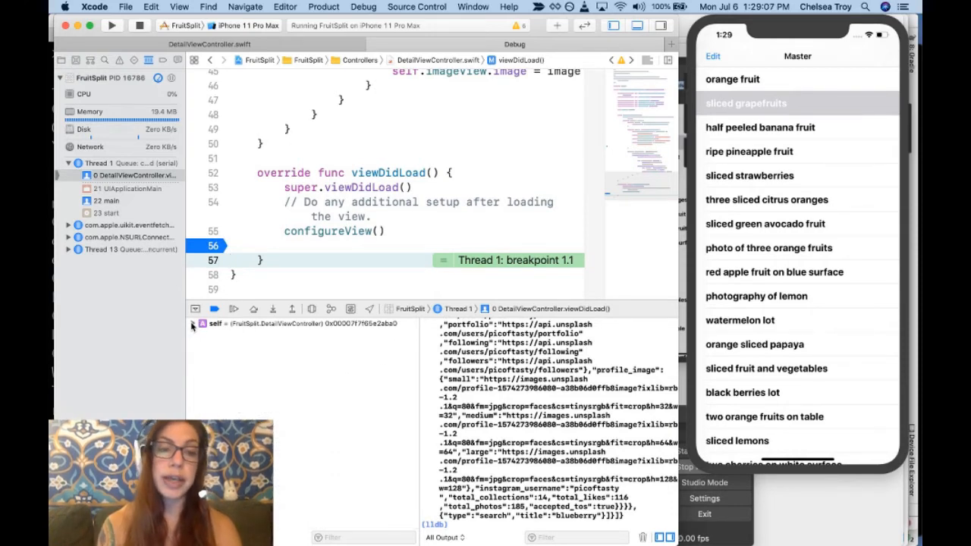
{"action": "left_click", "coordinate": [191, 324]}
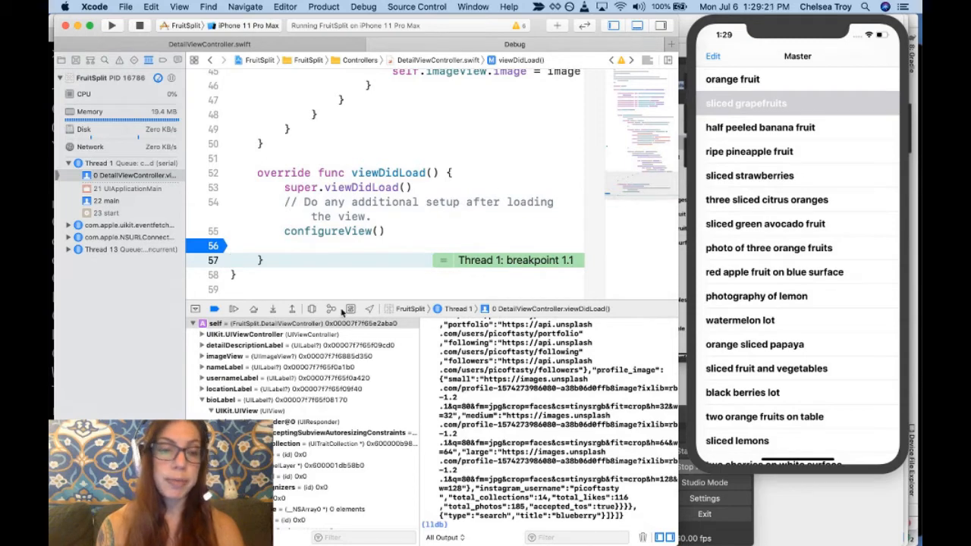
{"action": "left_click", "coordinate": [192, 323]}
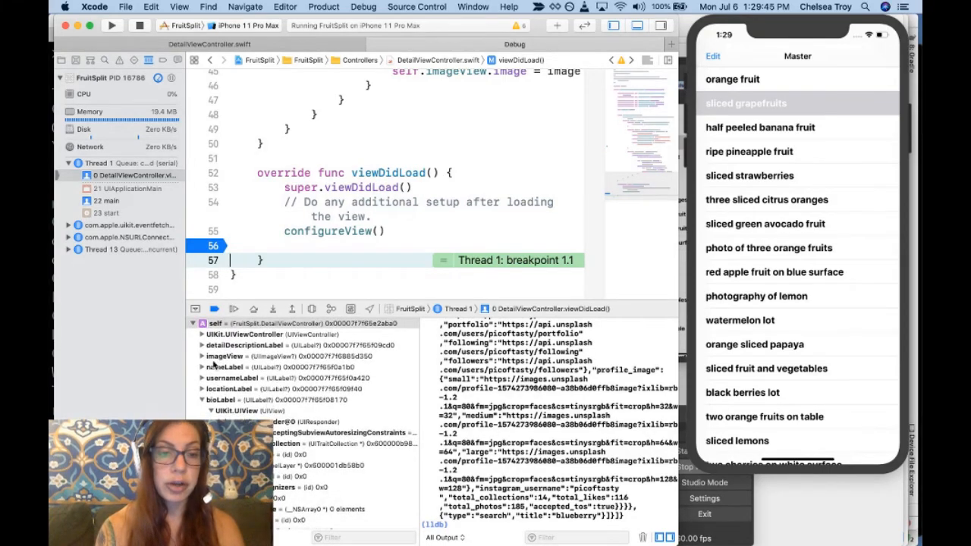
Review the imageView, nameLabel, usernameLabel and locationLabel outlet variables
{"action": "left_click", "coordinate": [225, 357]}
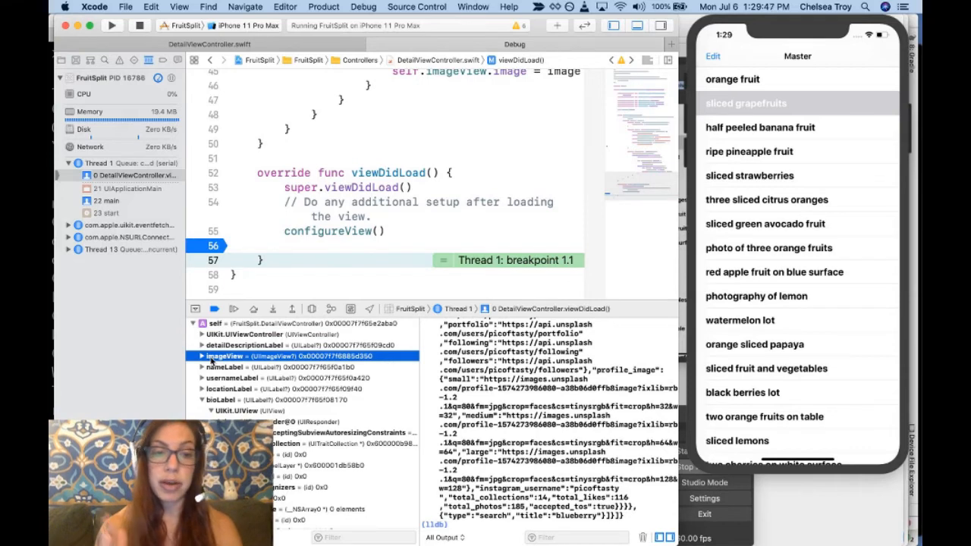
{"action": "left_click", "coordinate": [228, 368]}
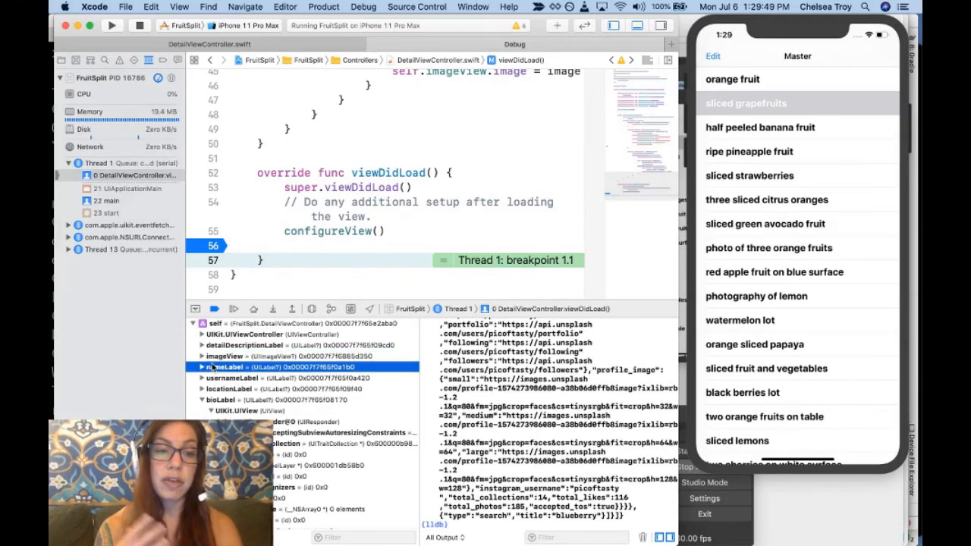
{"action": "left_click", "coordinate": [228, 377]}
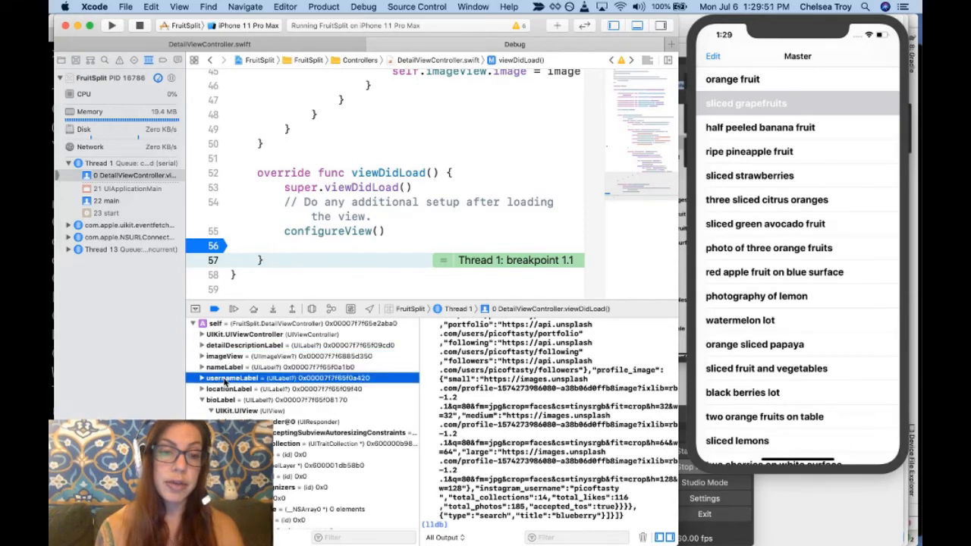
{"action": "left_click", "coordinate": [224, 388]}
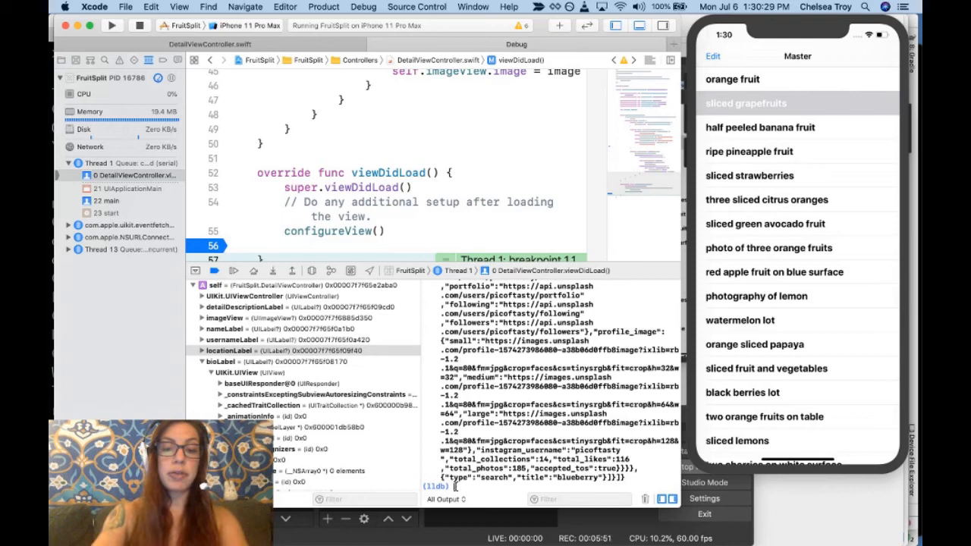
Run 'po self.nameLabel' in LLDB, printing the optional UILabel with the photographer's name
{"action": "type", "text": "po self.nameLabel"}
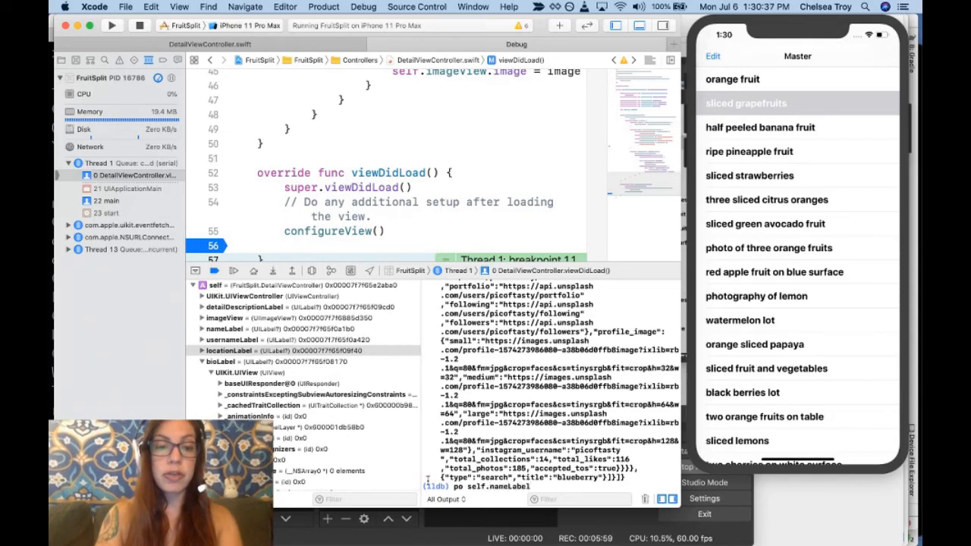
{"action": "left_click", "coordinate": [230, 350]}
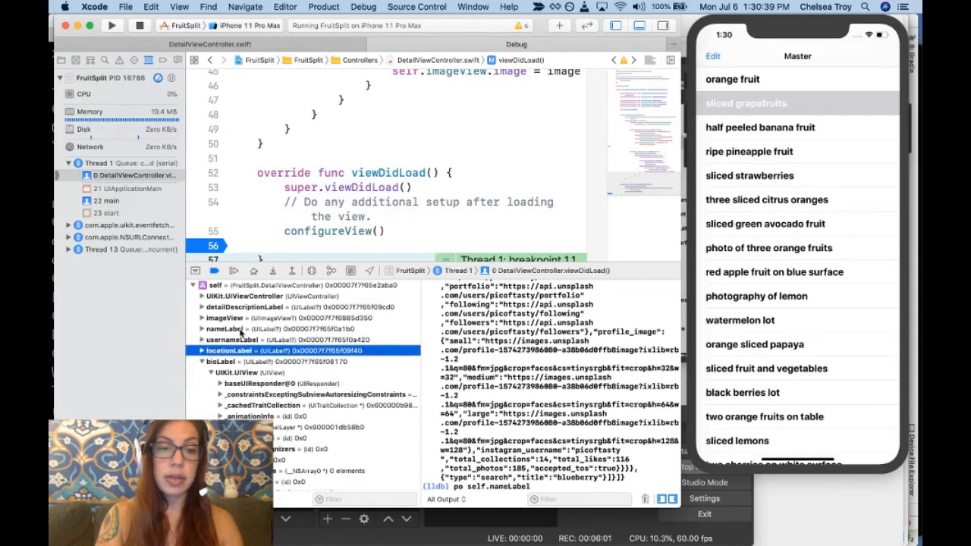
{"action": "left_click", "coordinate": [223, 328]}
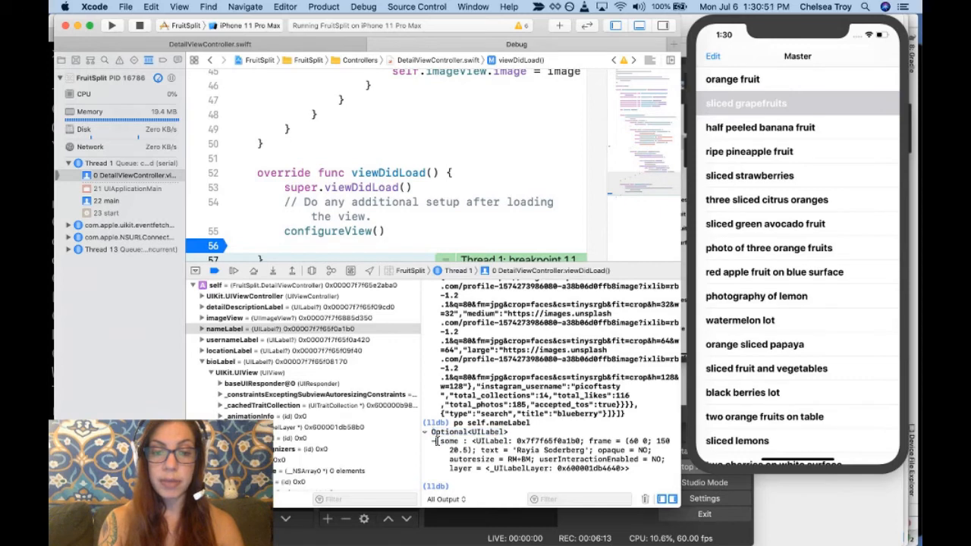
{"action": "left_click_drag", "start_coordinate": [437, 441], "coordinate": [630, 469]}
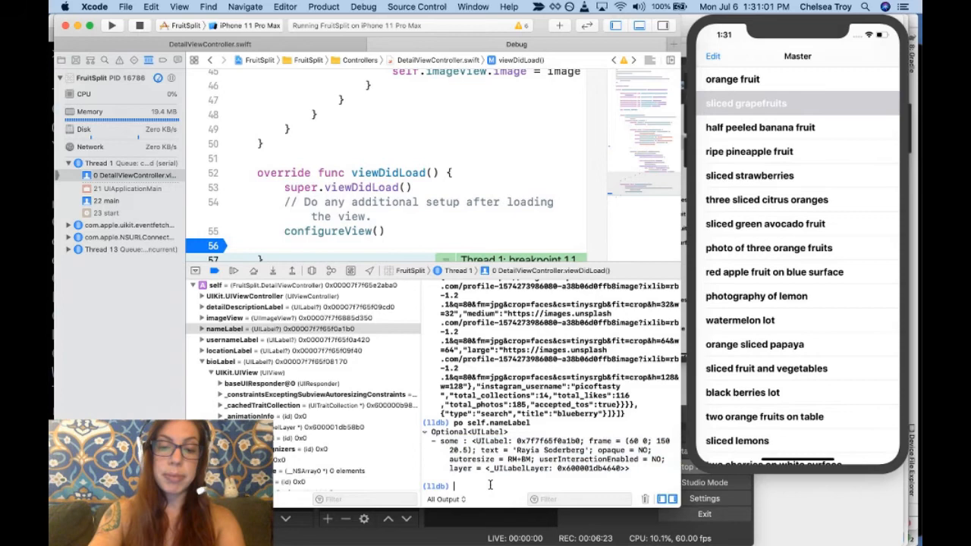
Run a 'p self…' command dumping the name label's full internal property list
{"action": "type", "text": "p"}
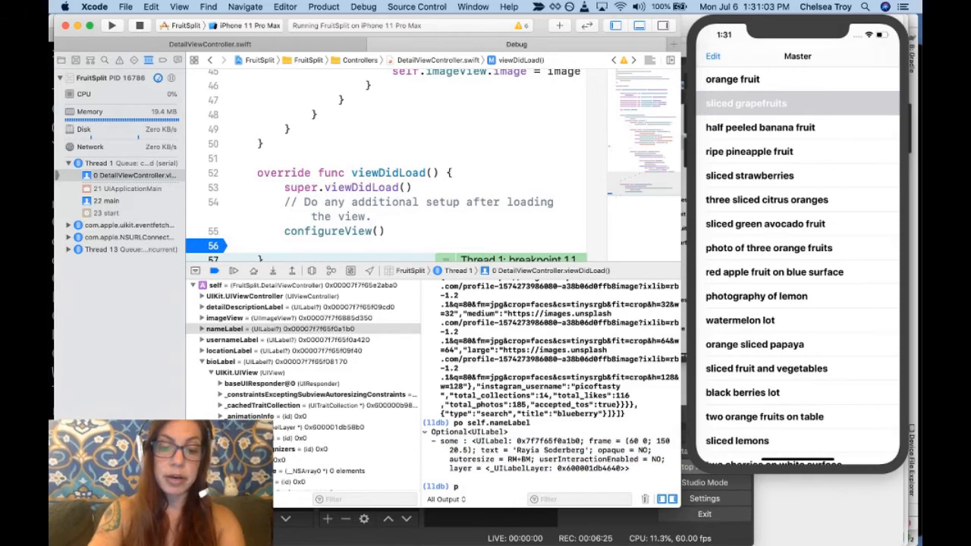
{"action": "type", "text": "sel"}
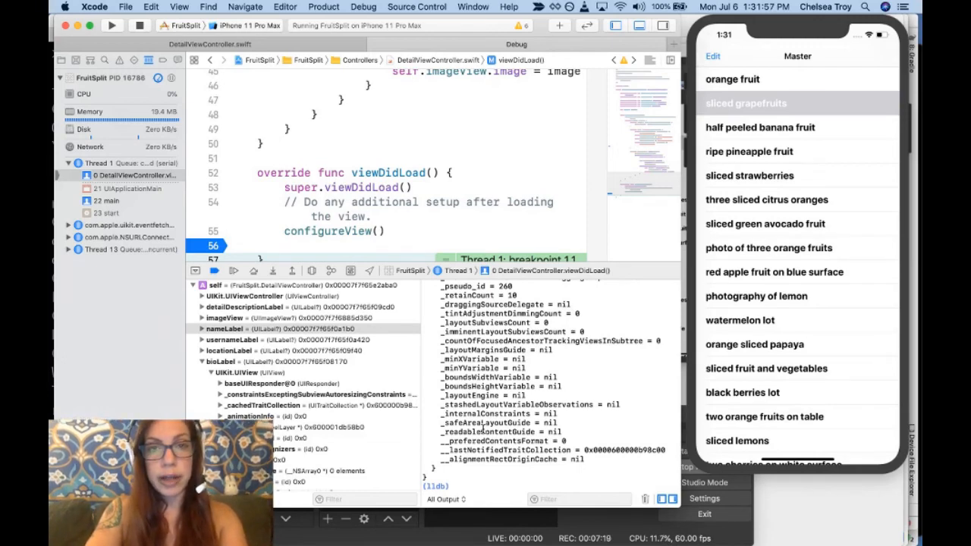
Run 'expression self.view.backgroundColor = .green' in the LLDB console
{"action": "type", "text": "expression"}
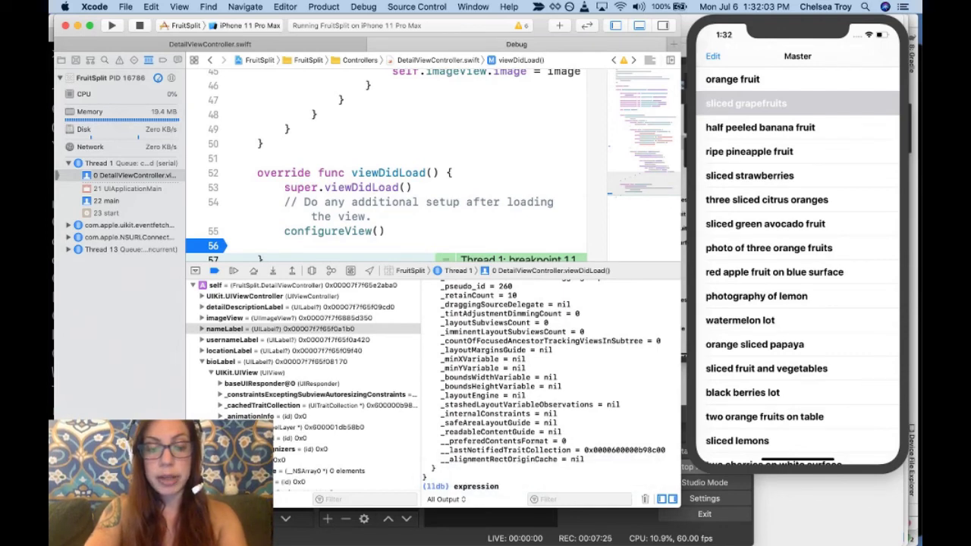
{"action": "type", "text": "self.view.backgroundColor"}
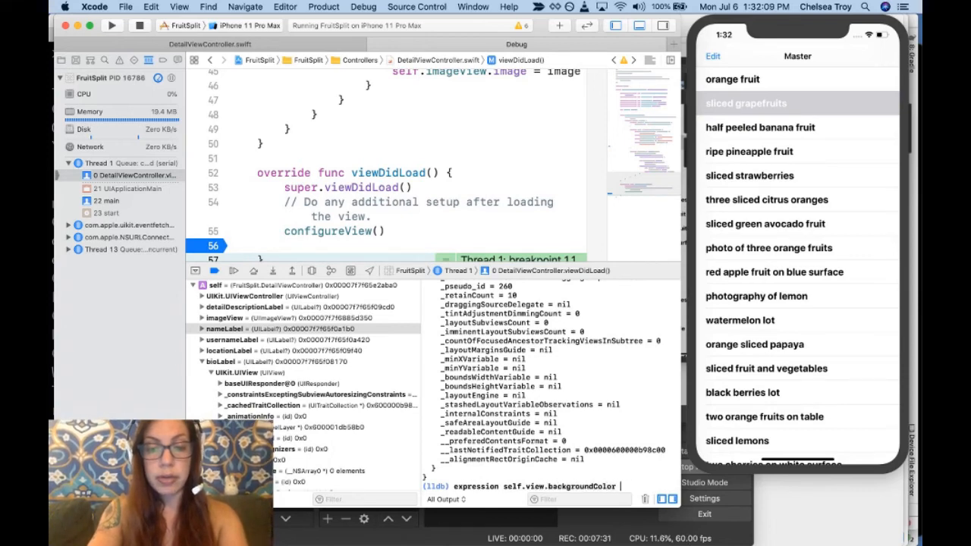
{"action": "type", "text": ".green"}
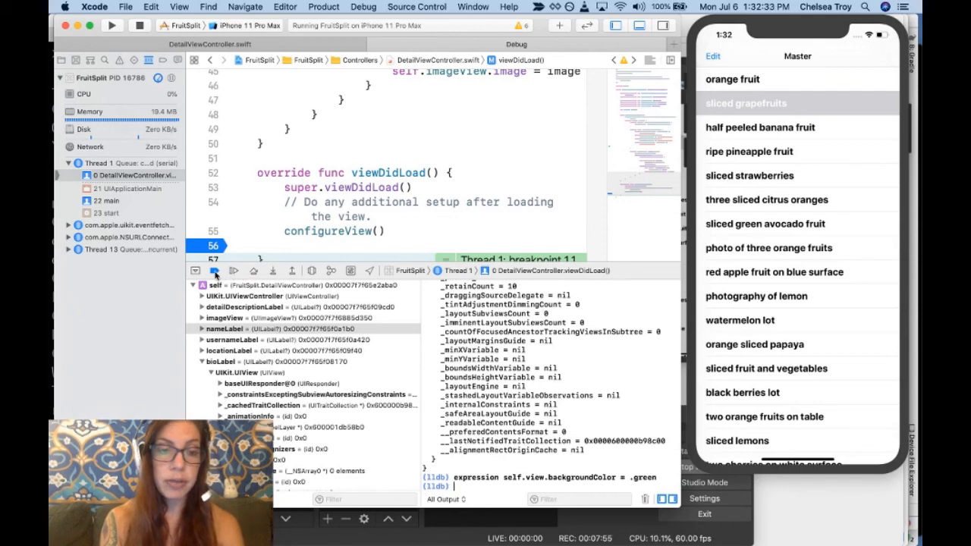
{"action": "mouse_move", "coordinate": [215, 271]}
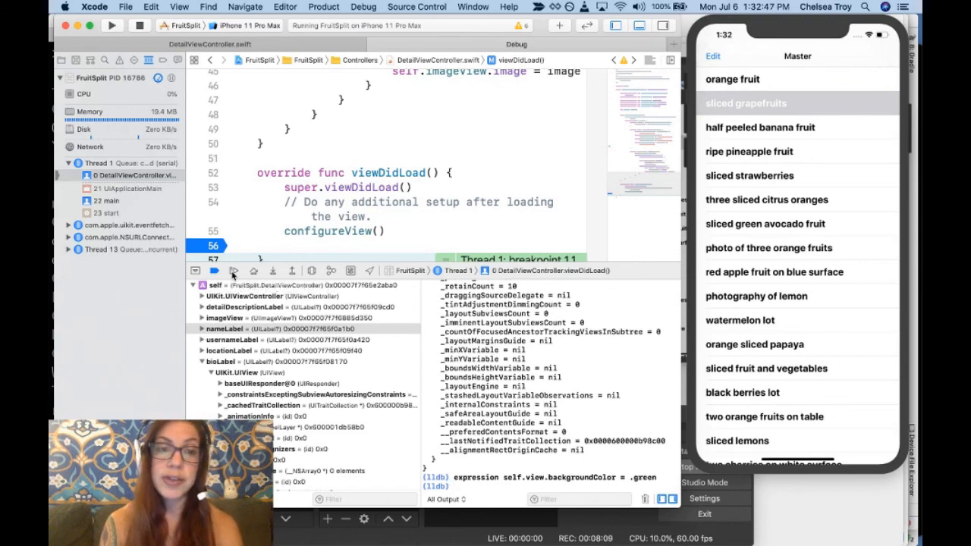
Continue execution so the sliced grapefruits detail screen shows its green background
{"action": "left_click", "coordinate": [747, 102]}
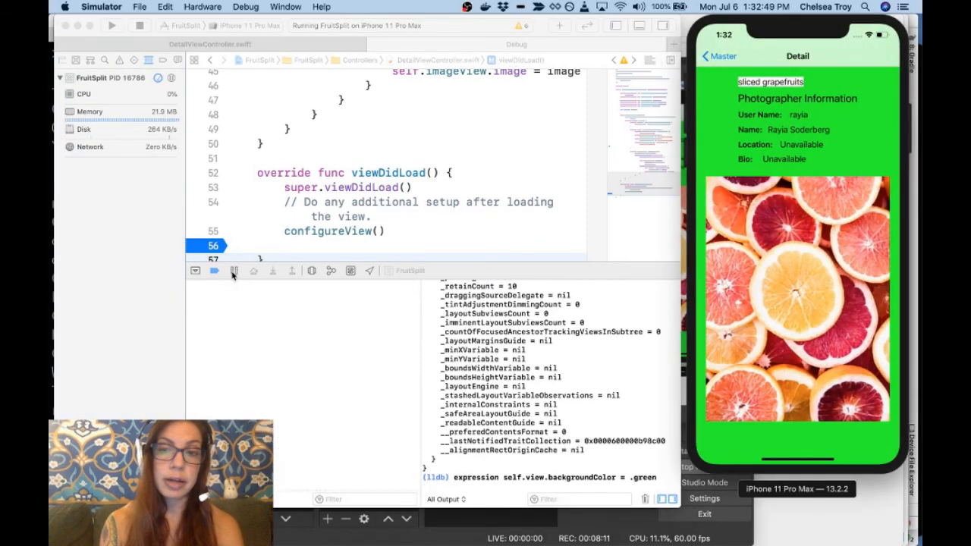